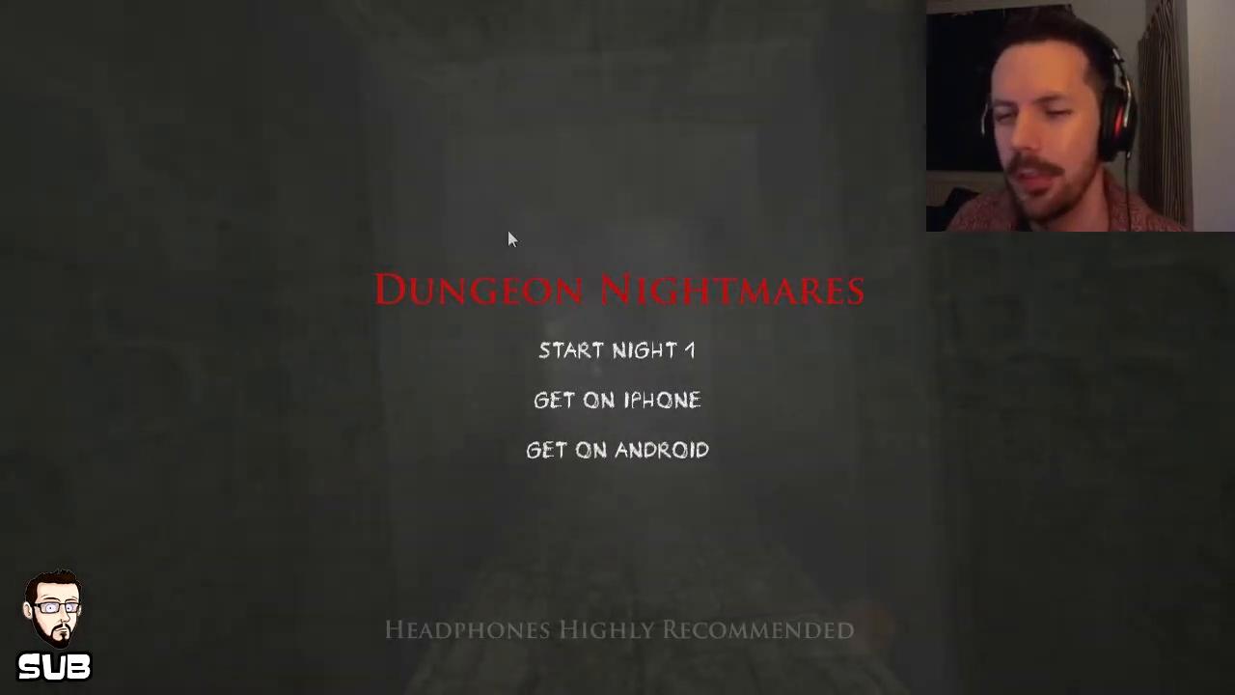
{"action": "mouse_move", "coordinate": [679, 550]}
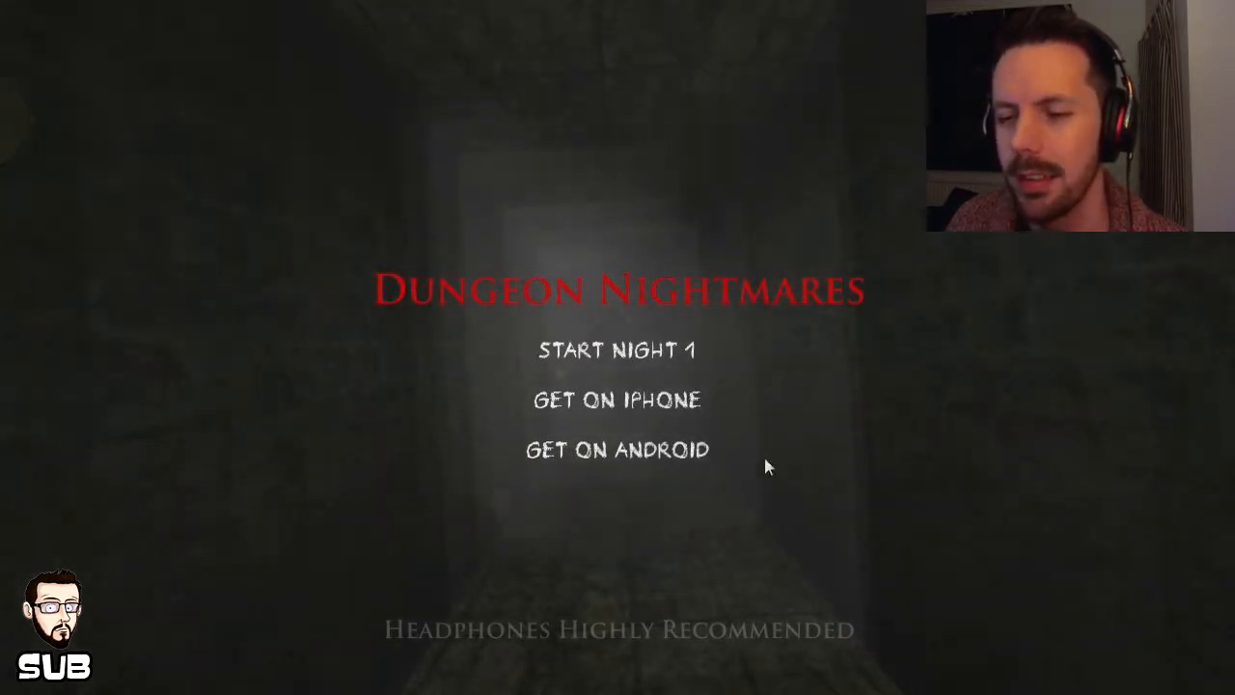
{"action": "mouse_move", "coordinate": [571, 478]}
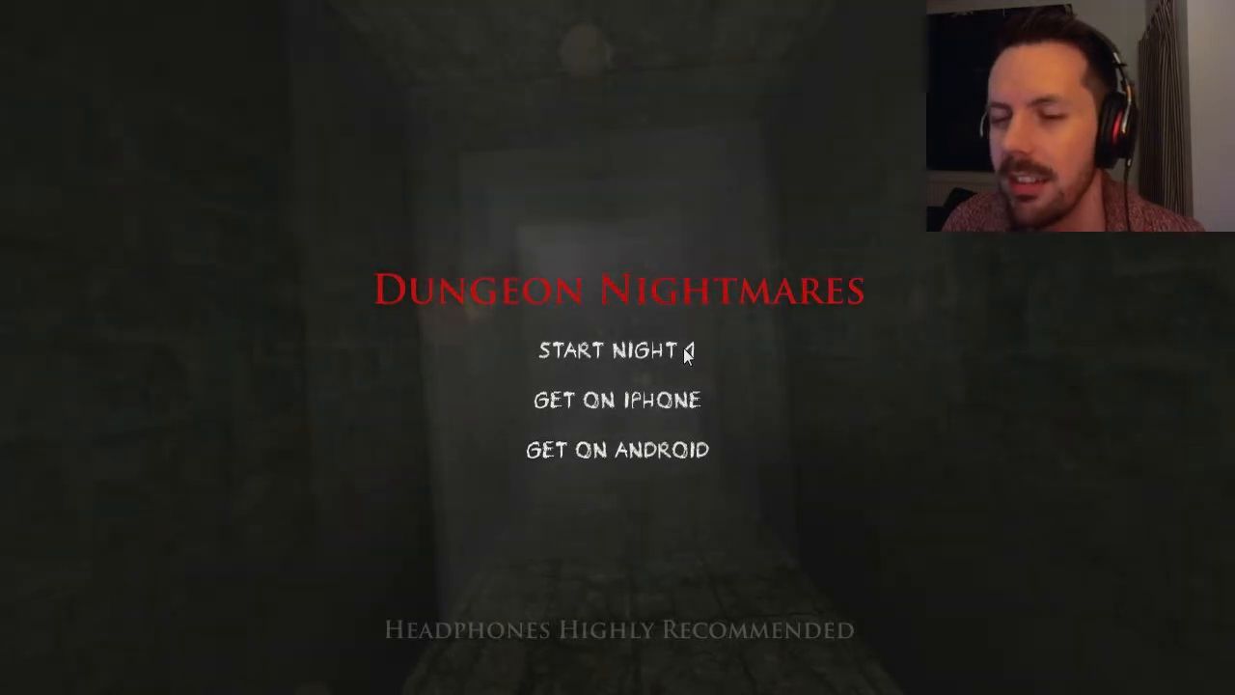
- Start Night 1 from the main menu and enter the dark dungeon with two candles
{"action": "left_click", "coordinate": [606, 351]}
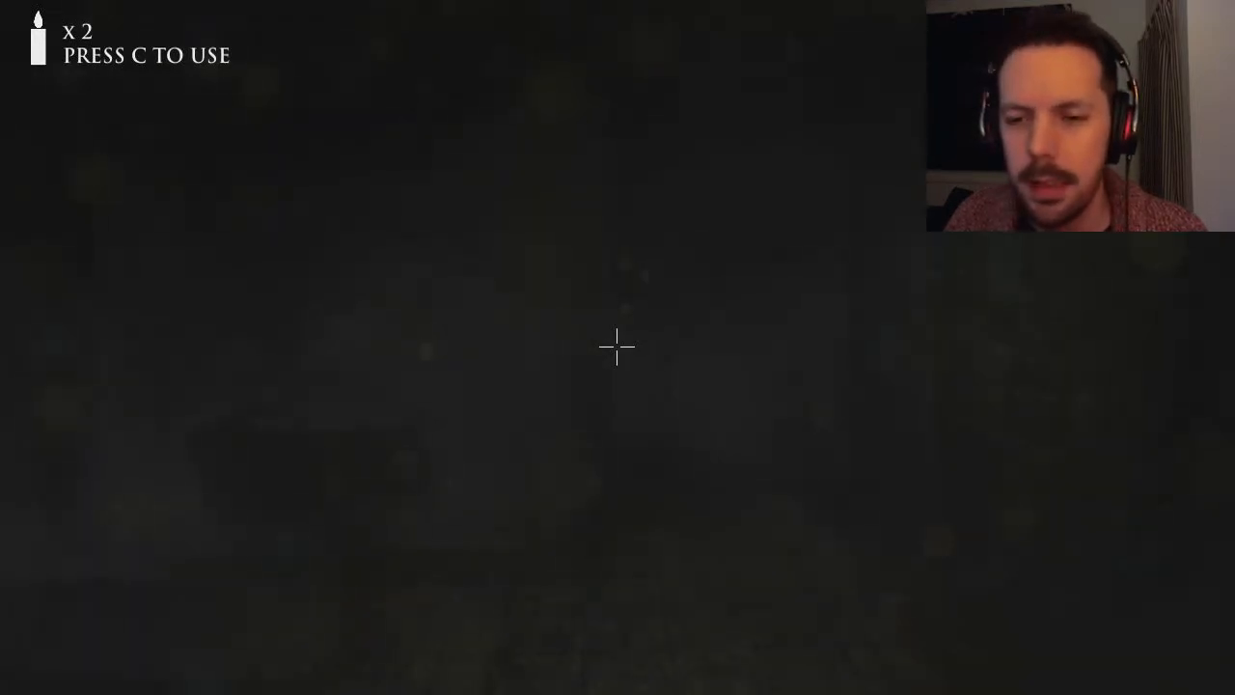
- Light candles while walking to the wooden door and the shelf holding the book
{"action": "key", "text": "c"}
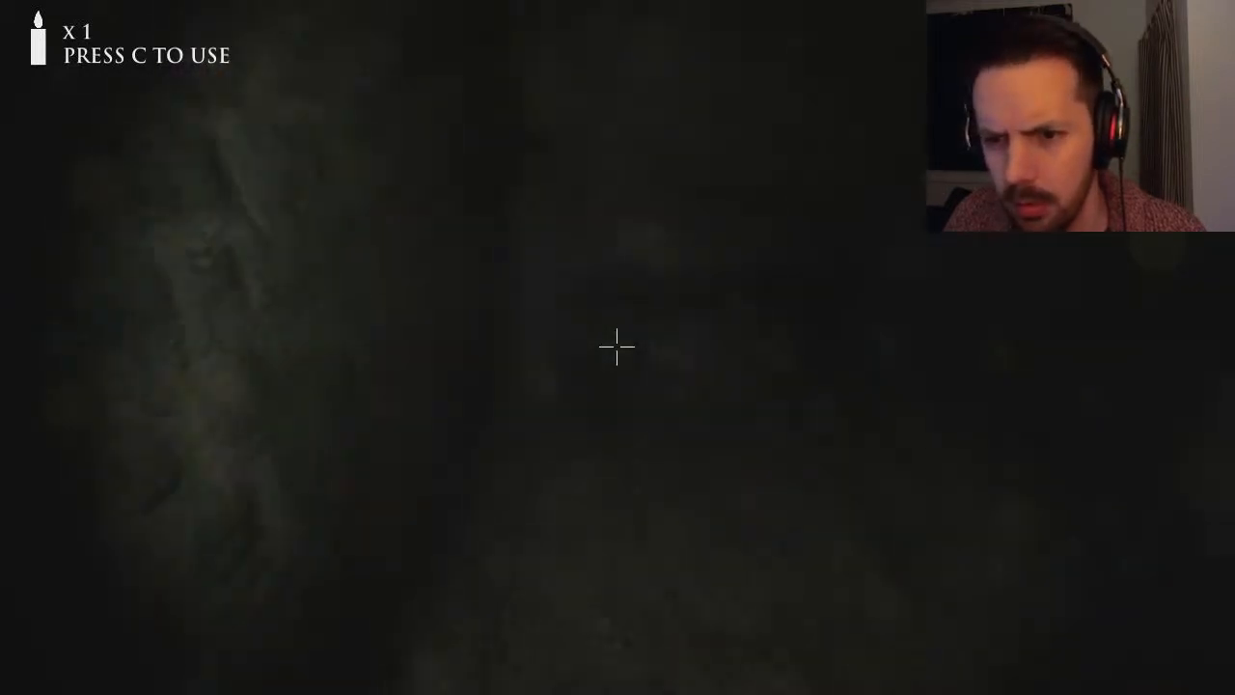
{"action": "left_click", "coordinate": [614, 346]}
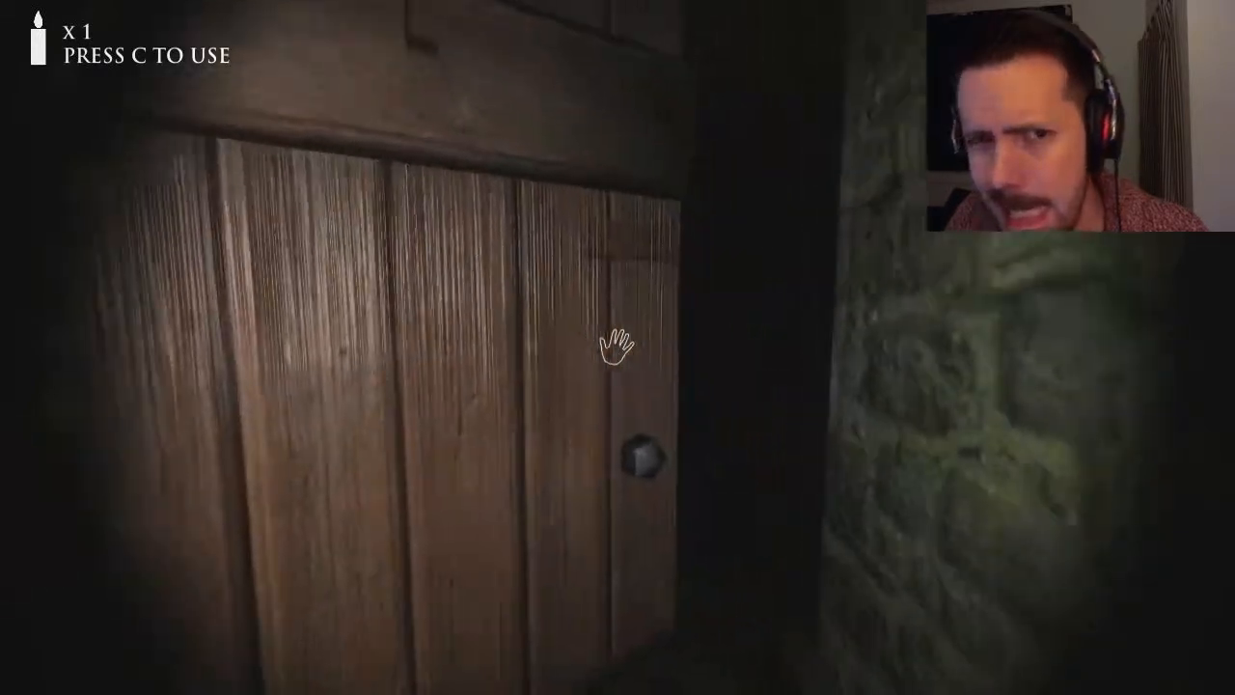
{"action": "key", "text": "c"}
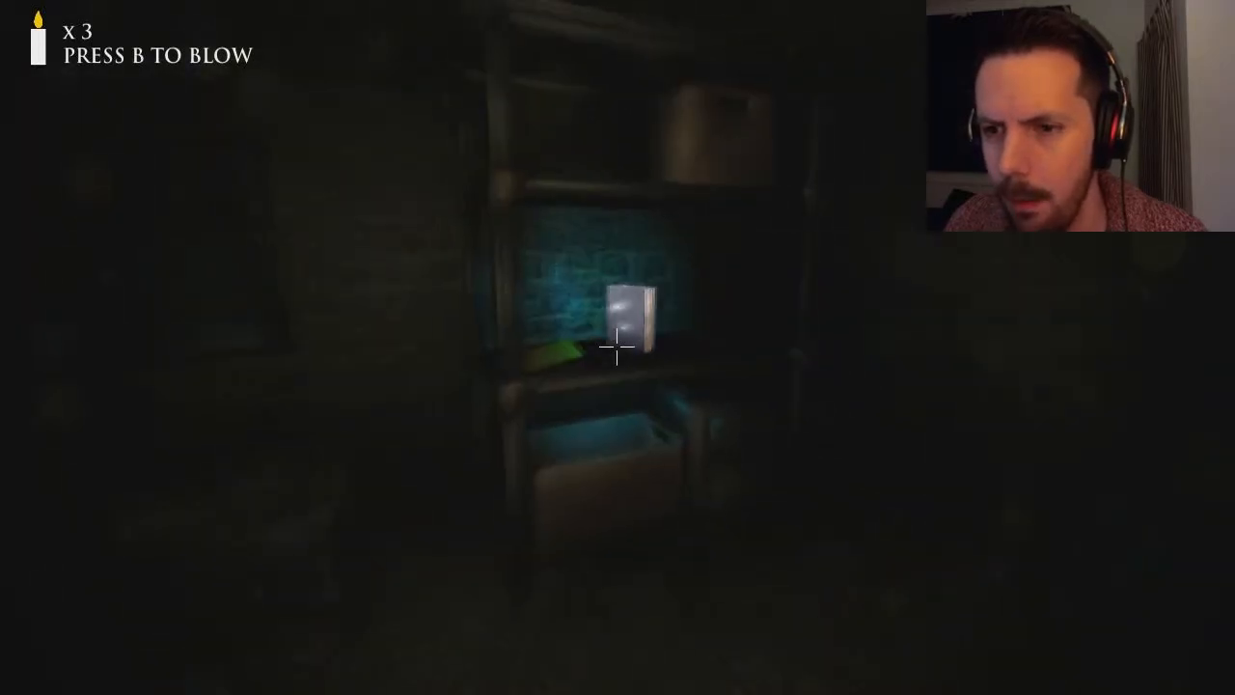
- Pick up the glowing book artifact, check the map, and blow out the lit candle
{"action": "left_click", "coordinate": [626, 318]}
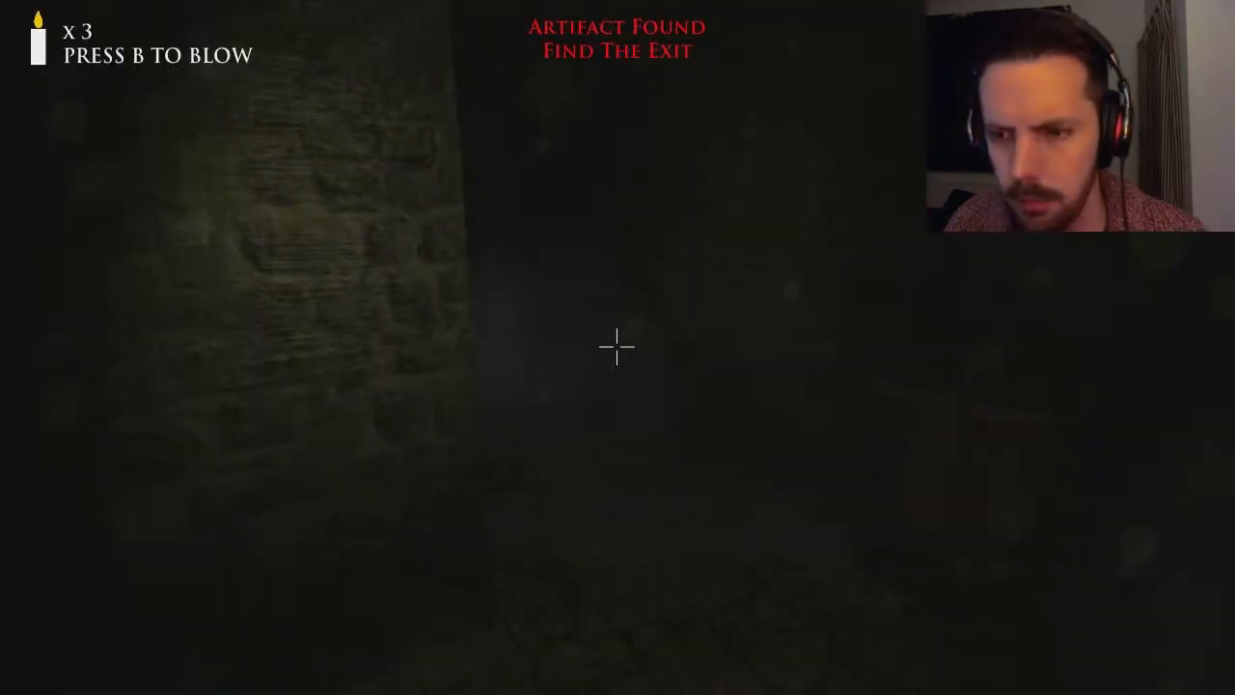
{"action": "key", "text": "m"}
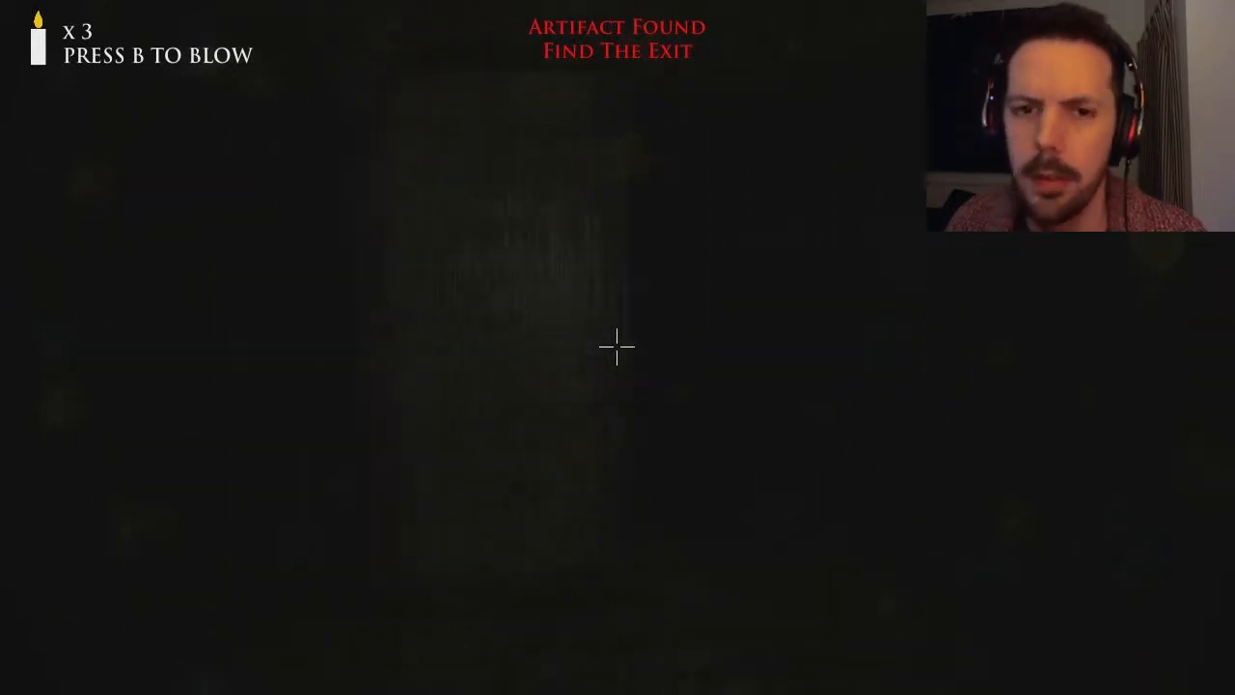
{"action": "key", "text": "b"}
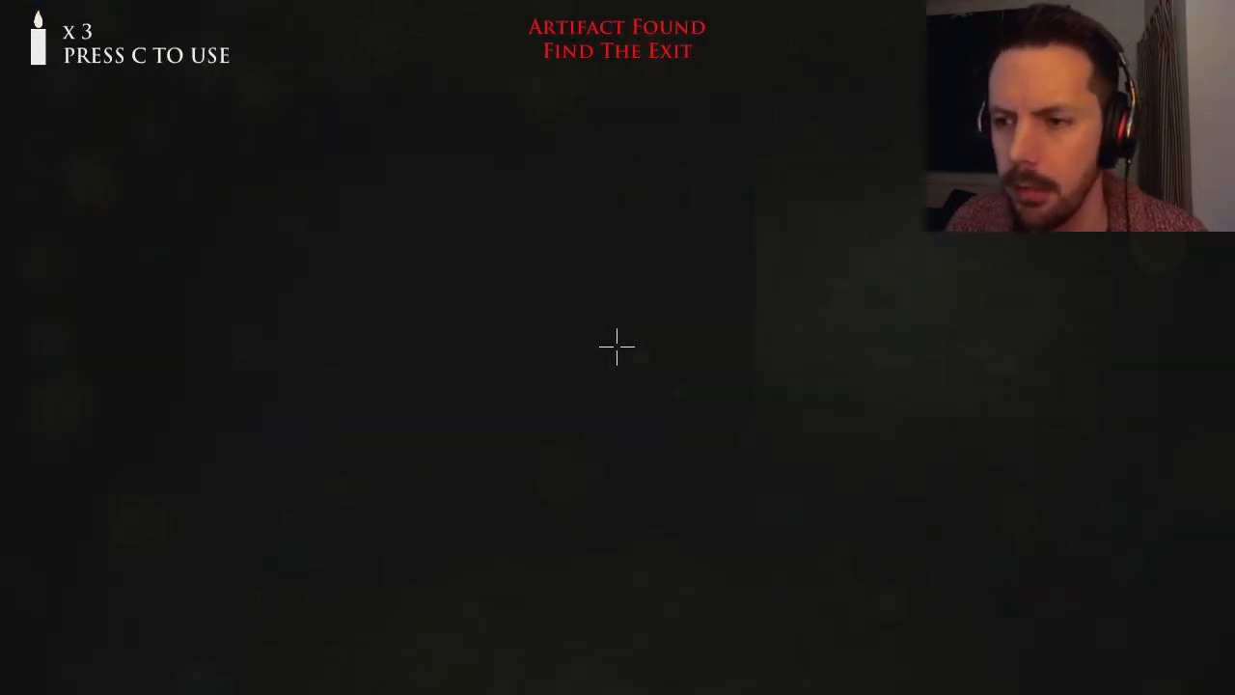